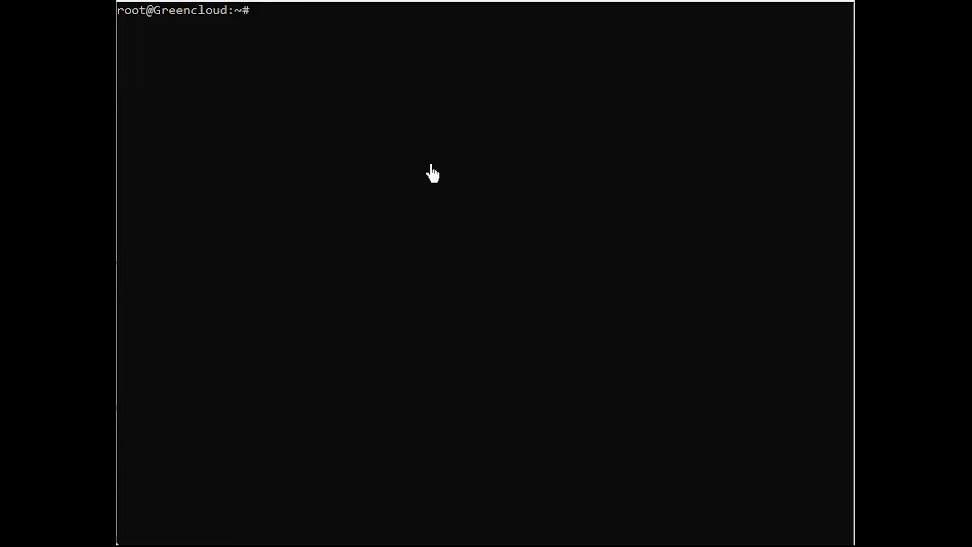
# Step: Archive /home, /etc and /opt verbosely into system-back.tar with tar -cvpf, preserving permissions
pyautogui.write('tar -cvpf system-back.tar /home /etc /opt')
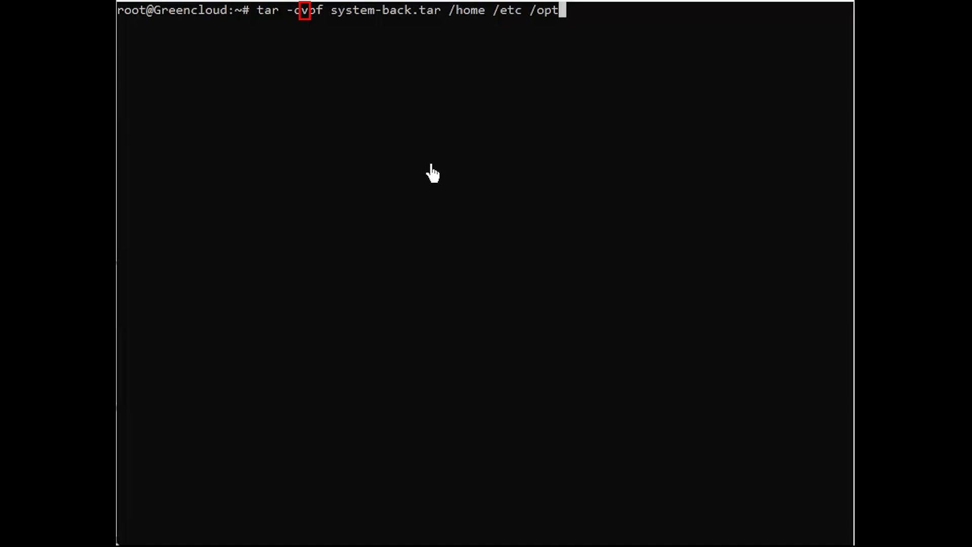
pyautogui.write('p')
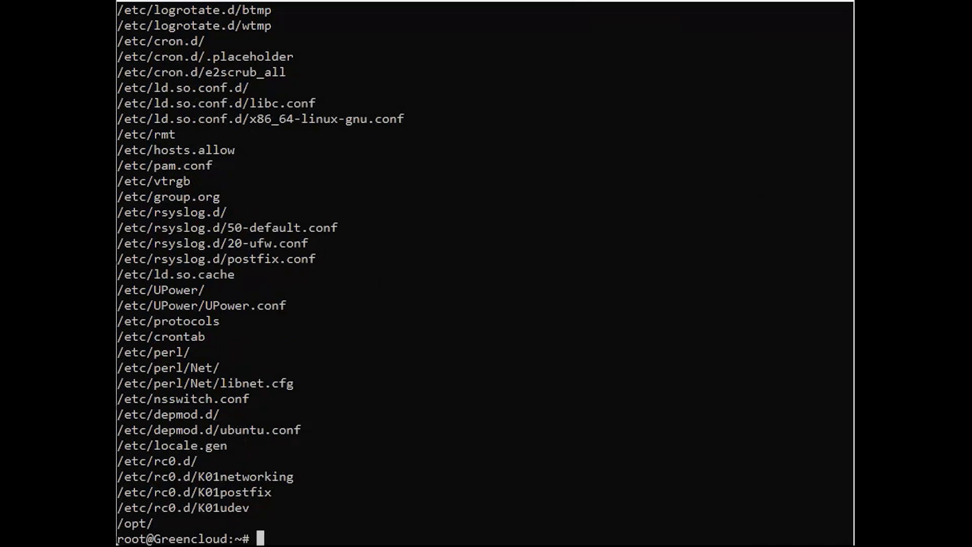
pyautogui.moveTo(660, 539)
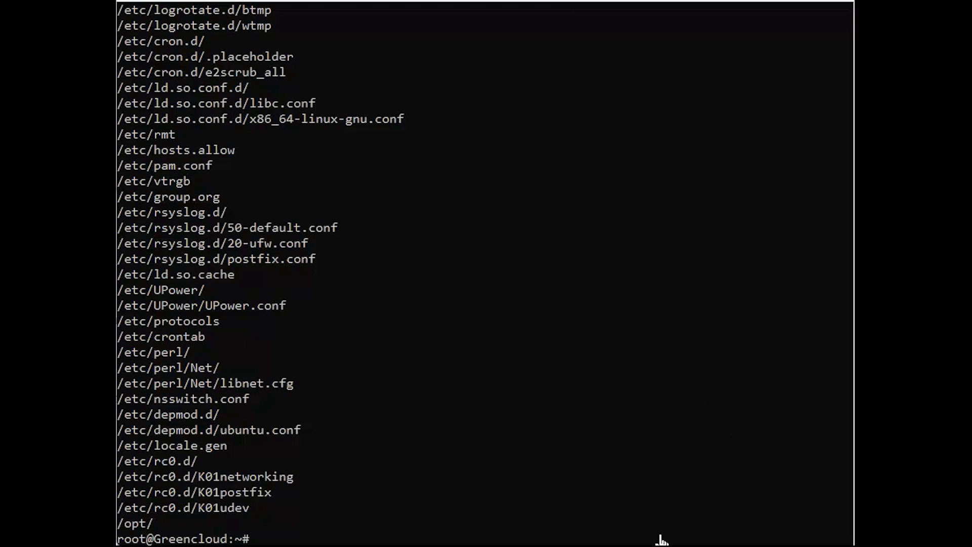
pyautogui.moveTo(590, 499)
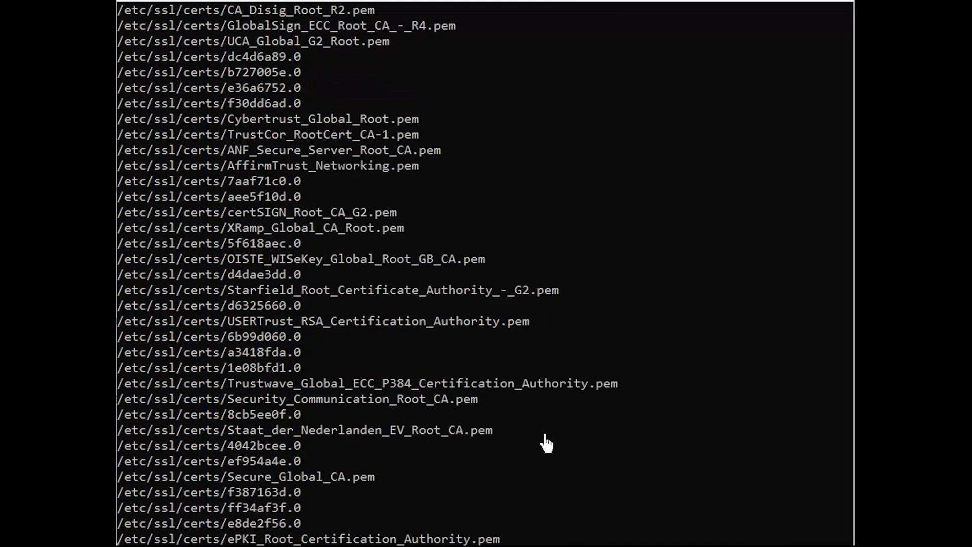
# Step: Create the bzip2 archive system-back.tbz2 of /home, /etc and /opt, then list /home
pyautogui.write('tar -jcvpf system-back.tbz2 /home /etc /opt')
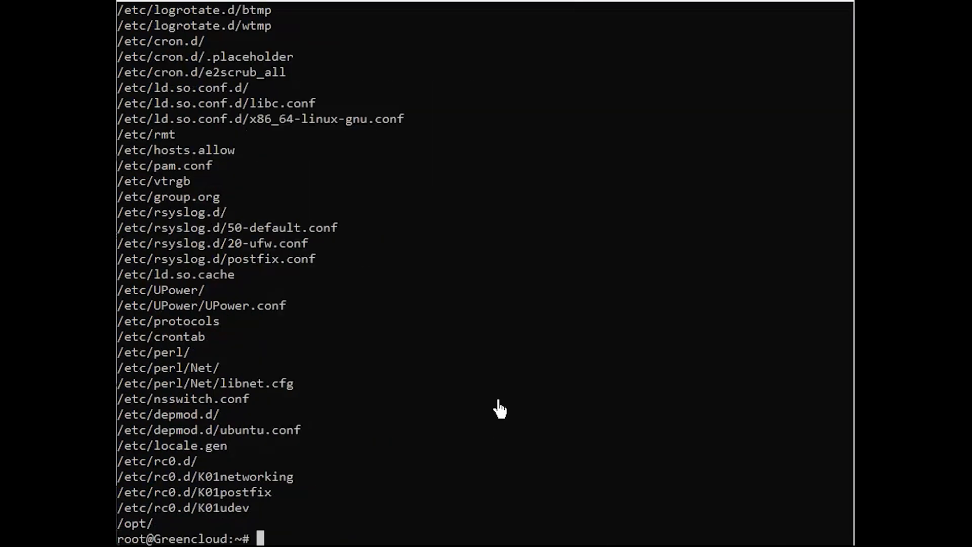
pyautogui.write('ls /home')
pyautogui.write('ls /op')
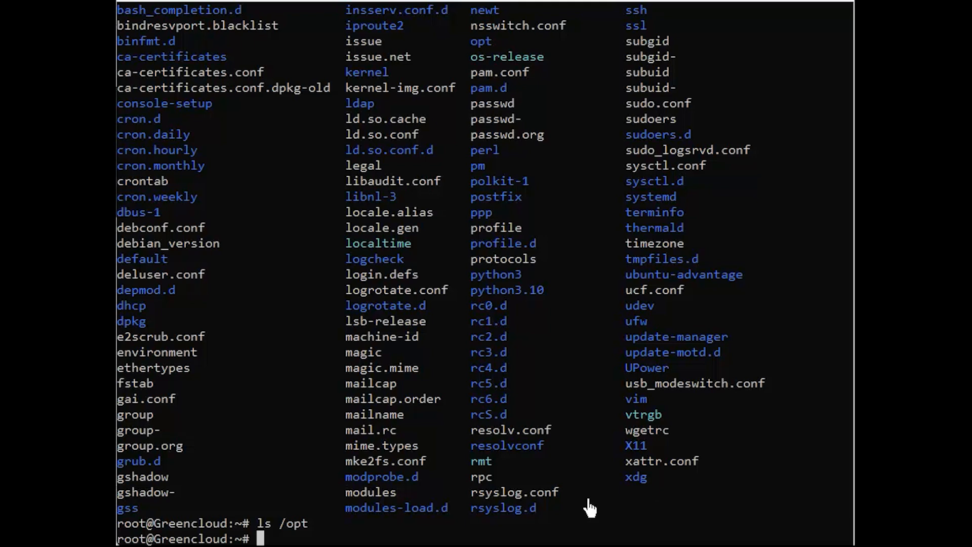
# Step: Create empty greencloud.txt, append it to system-back.tar, and start editing exclude.txt
pyautogui.write('touch greencloud.txt')
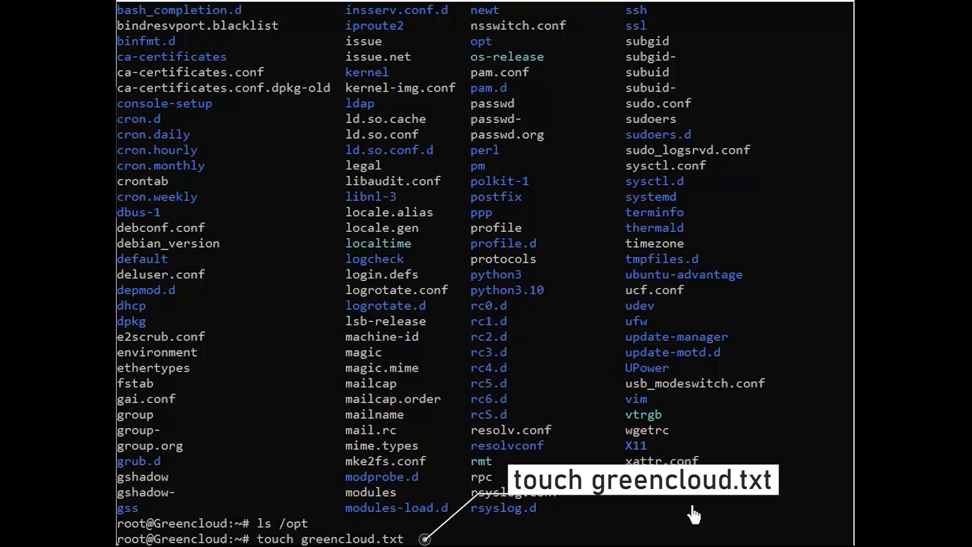
pyautogui.write('tar -rvf system-back.tar /root/greencloud.txt')
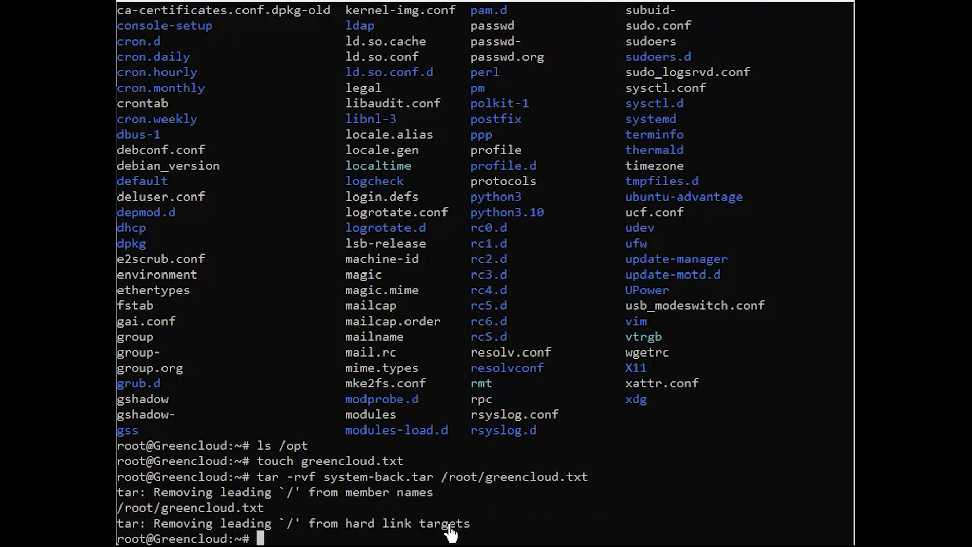
pyautogui.moveTo(564, 511)
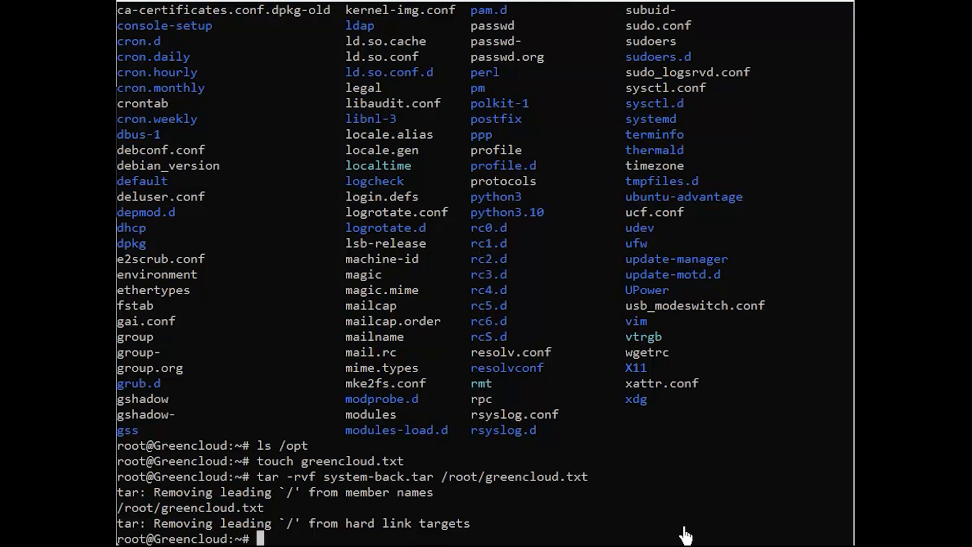
pyautogui.write('nano exclude.txt')
pyautogui.write('/etc/debconf.conf')
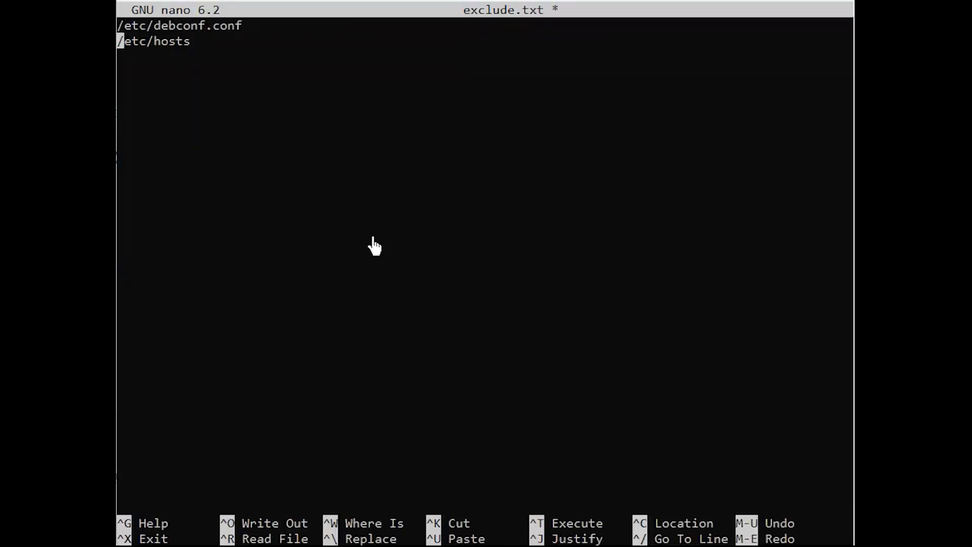
# Step: Save exclude.txt listing /etc/debconf.conf and /etc/hosts, and display its contents
pyautogui.press('ctrl+x')
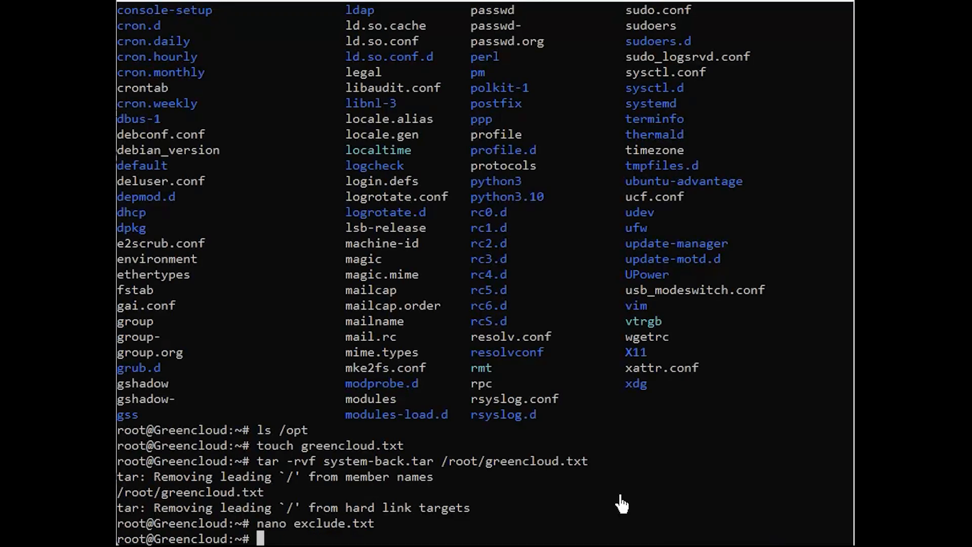
pyautogui.write('cat exclude.txt')
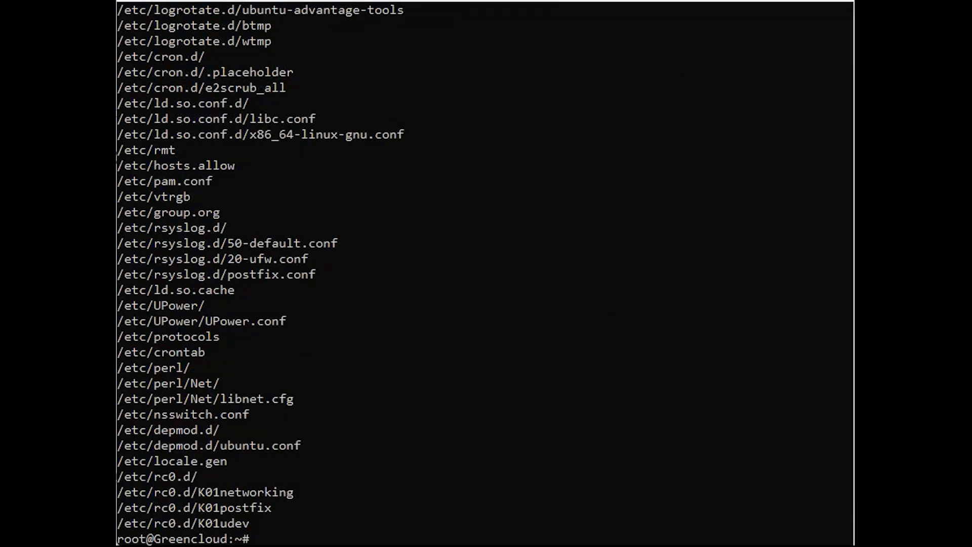
# Step: List system-back.tgz contents filtered for etc/fstab to confirm the 498-byte file
pyautogui.write('tar -tvf system-back.tgz | grep -i etc/fstab')
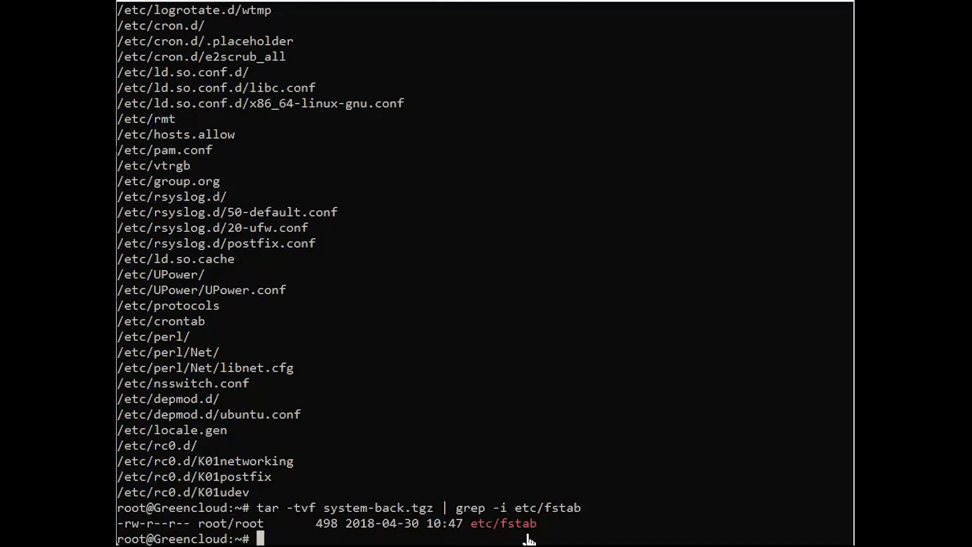
pyautogui.moveTo(570, 536)
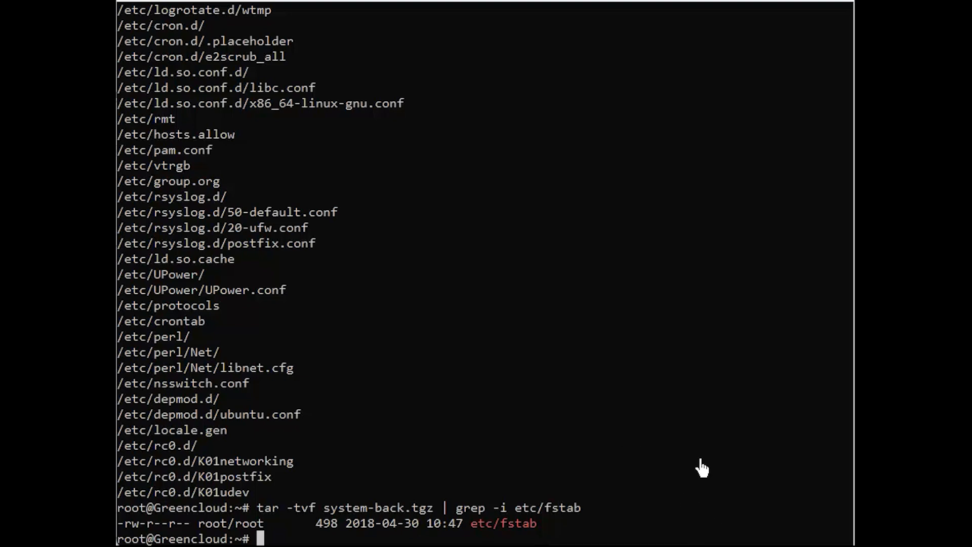
# Step: Extract system-back.tgz preserving permissions, then list /var/tmp in long format
pyautogui.write('tar -xpvf system-back.tgz')
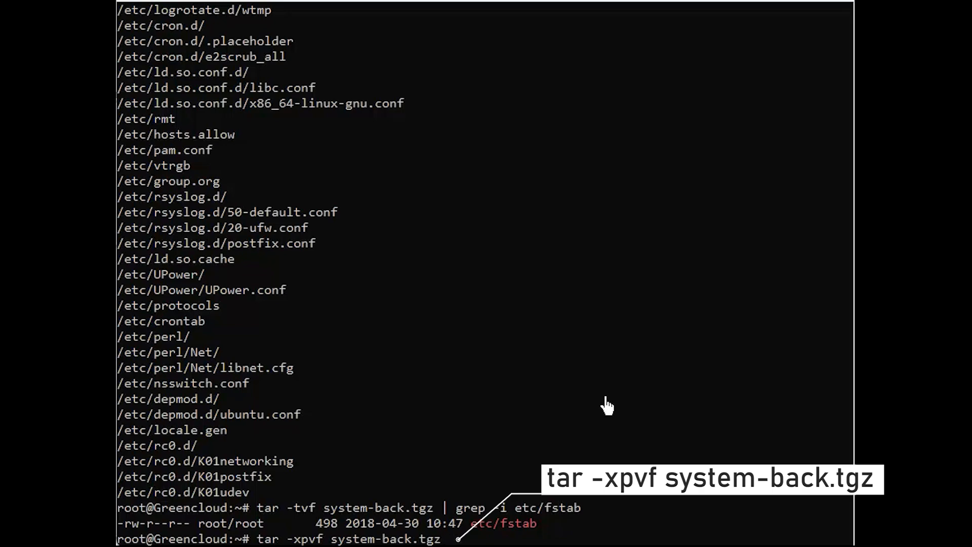
pyautogui.press('Return')
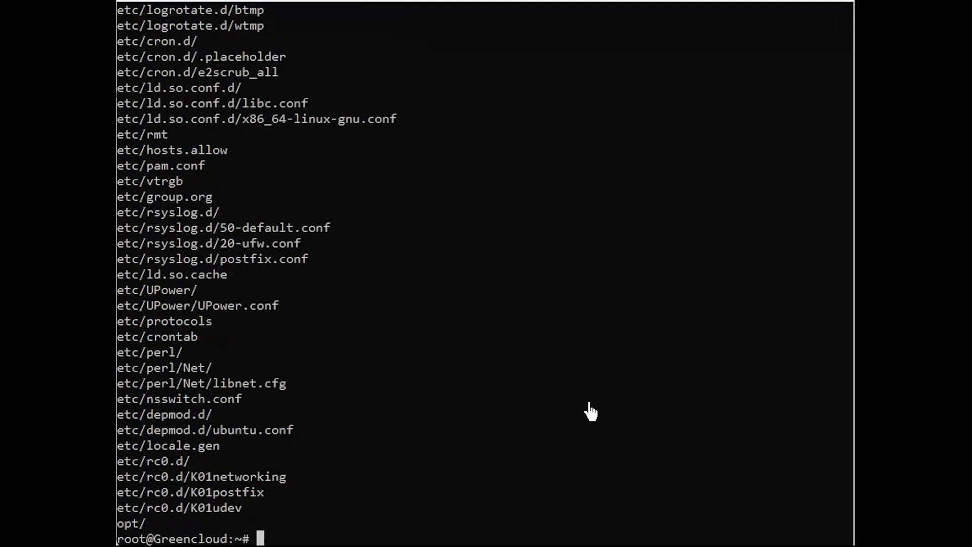
pyautogui.write('ls -l /var/tmp/')
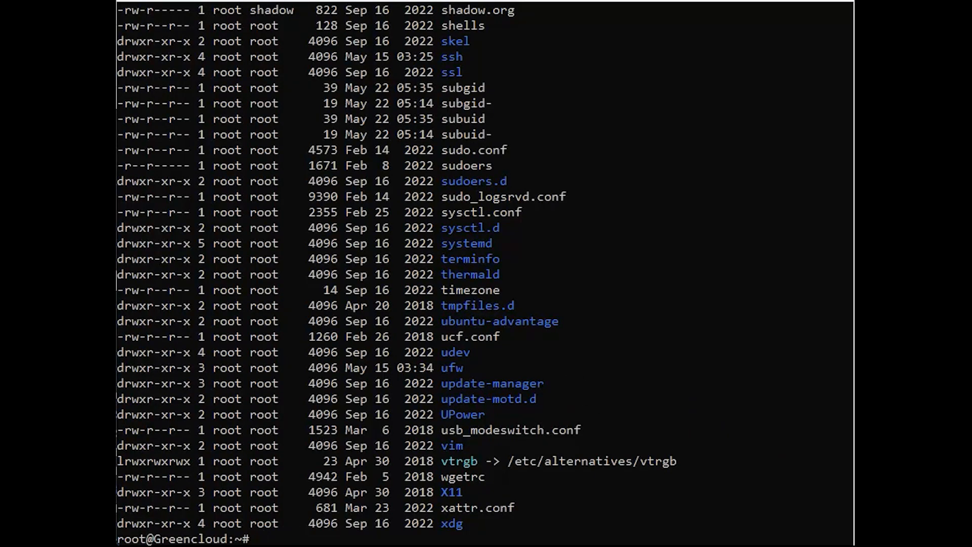
# Step: Test-read system-back.tar to /dev/null and enter the gunzip check for system-back.tgz
pyautogui.write('tar -tf system-back.tar > /dev/null')
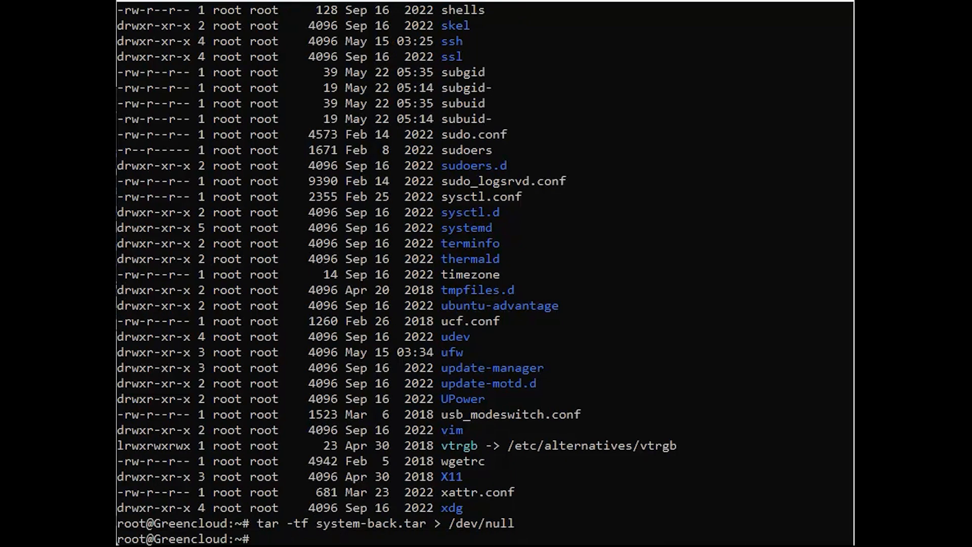
pyautogui.moveTo(655, 516)
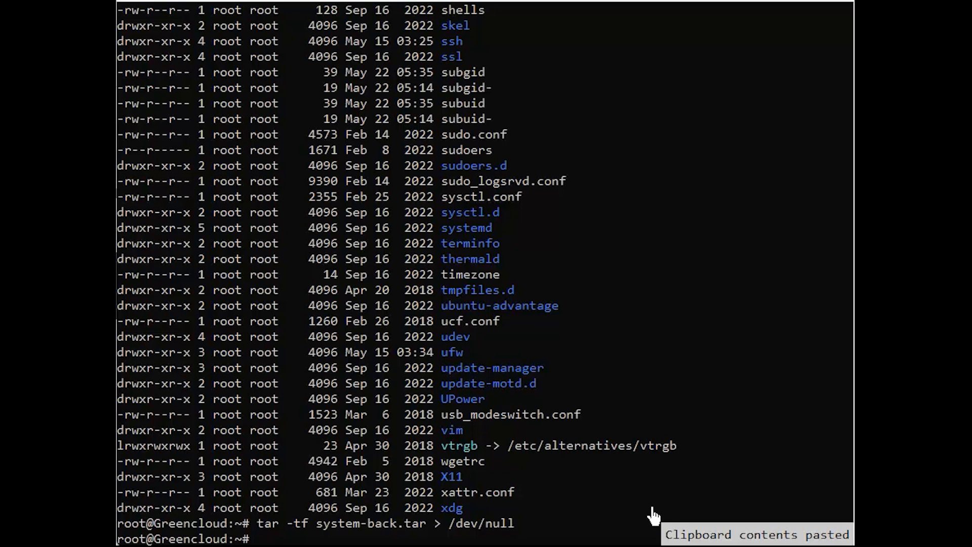
pyautogui.write('gunzip -c system-back.tgz | tar -t > /dev/null')
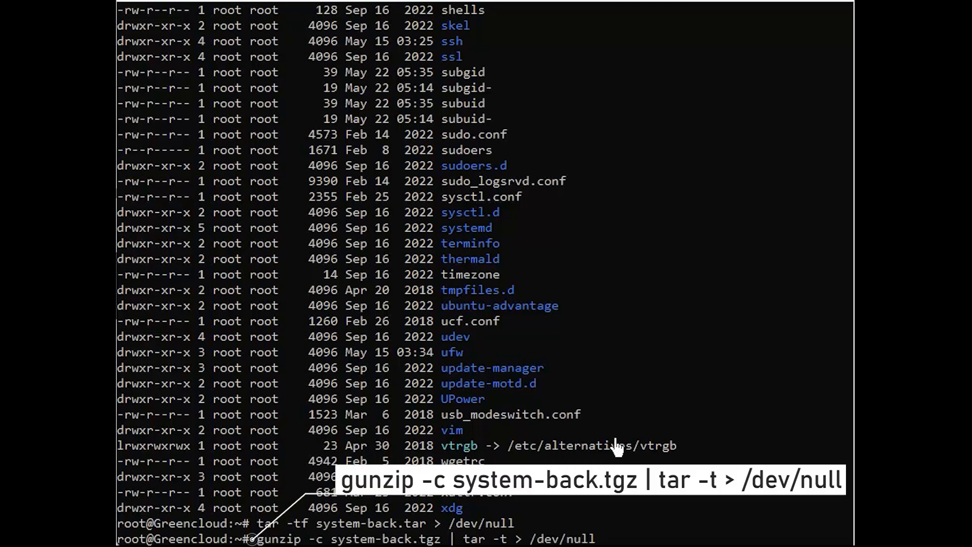